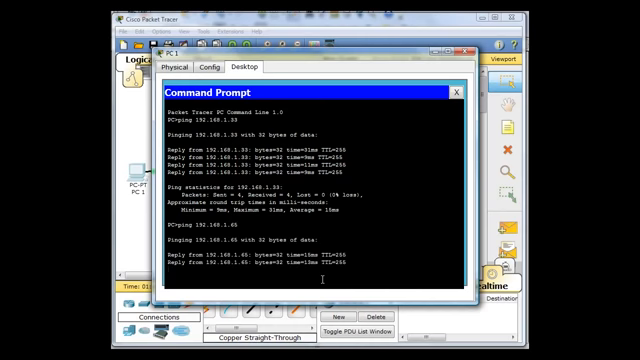
Step: Ping the remote router interface from PC1's Command Prompt and see 'Request timed out'
left_click(456, 92)
type("ping 192.168.1.66")
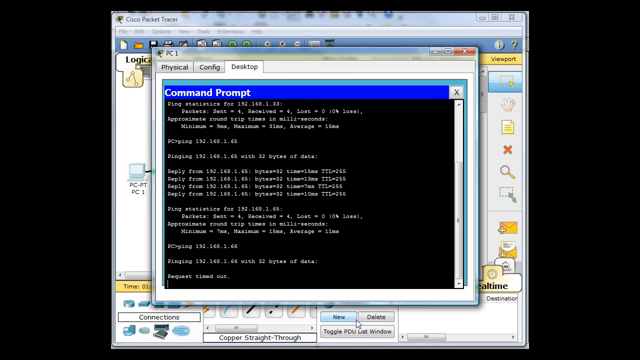
left_click(456, 64)
type("255.255.255.")
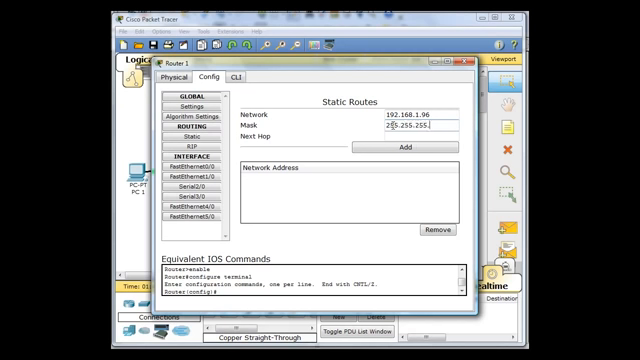
Step: Add Router1's static route to 192.168.1.96/27 via next hop 192.168.1.66
left_click(384, 148)
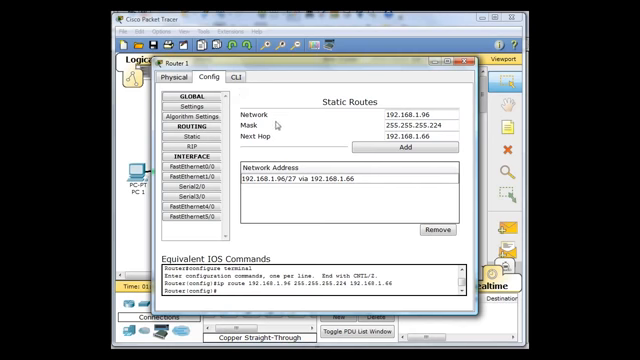